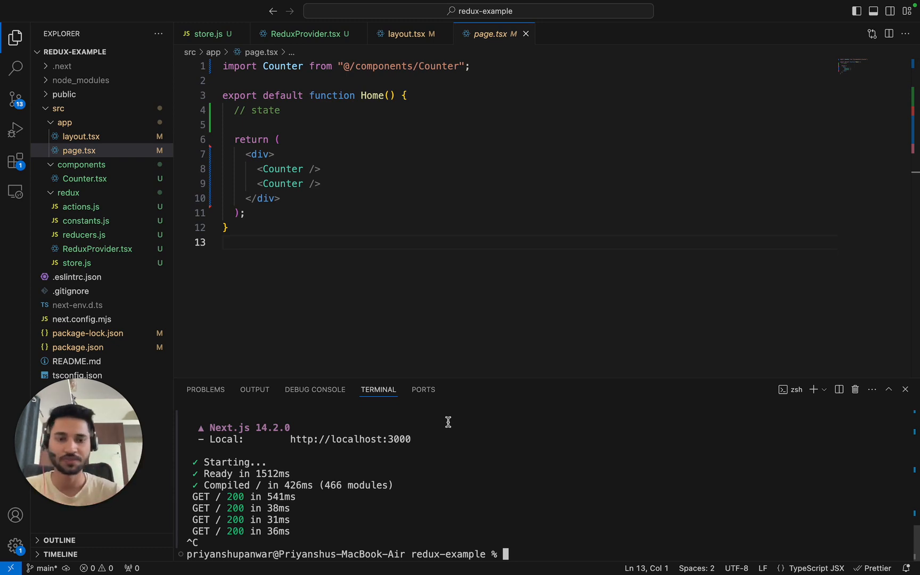
Run npm run dev in the integrated terminal to restart the Next.js dev server.
type("npm run de")
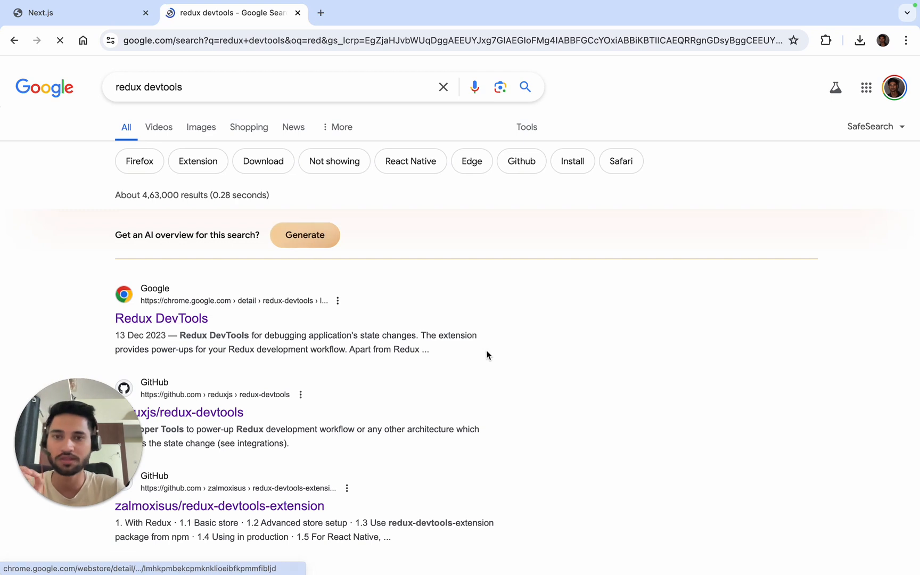
Check the Redux DevTools Chrome Web Store listing is installed, then close that tab.
left_click(161, 319)
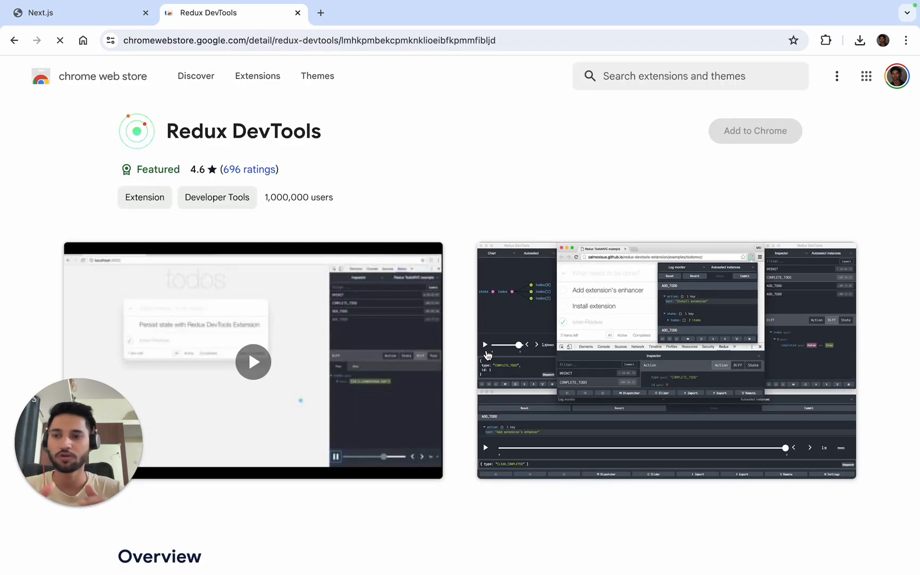
left_click(755, 131)
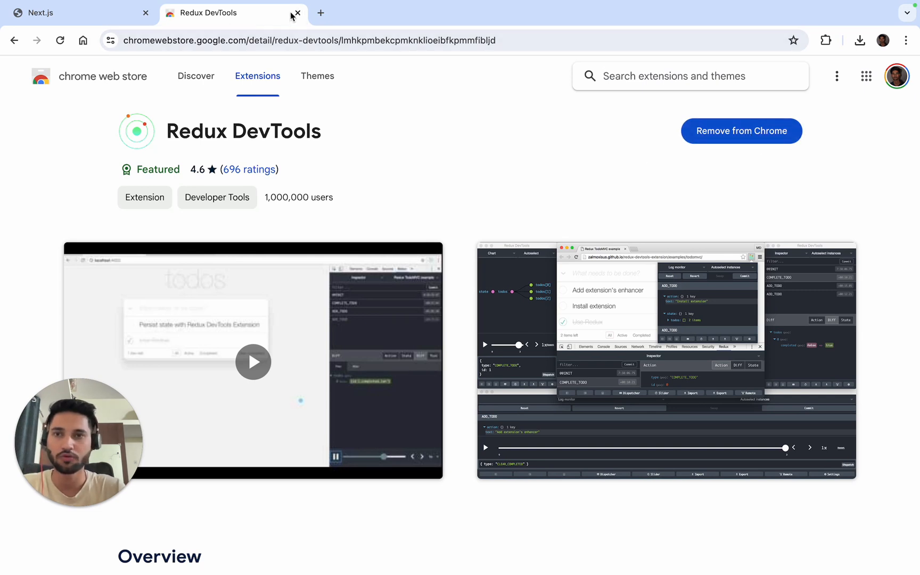
left_click(297, 13)
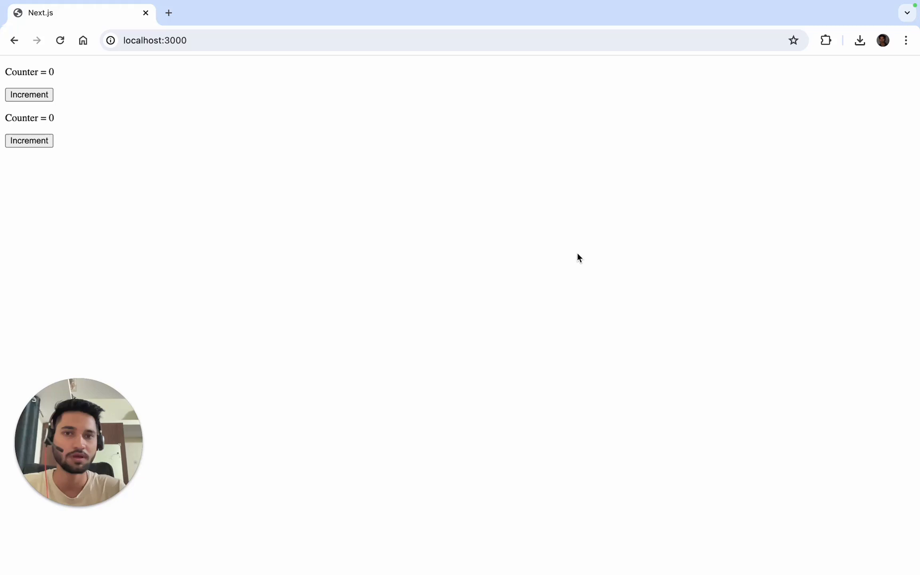
Show developer tools and Redux DevTools' site access options, limited to localhost.
key("F12")
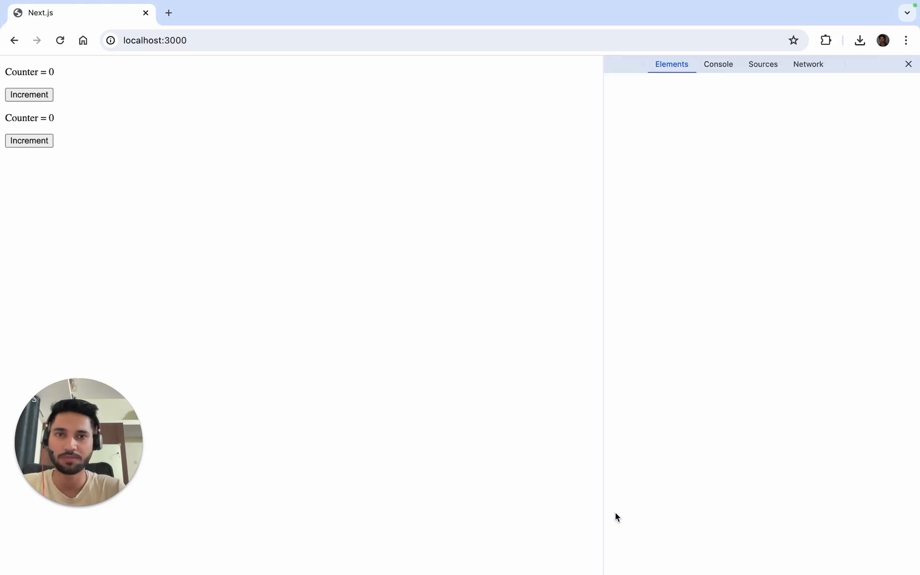
left_click(825, 39)
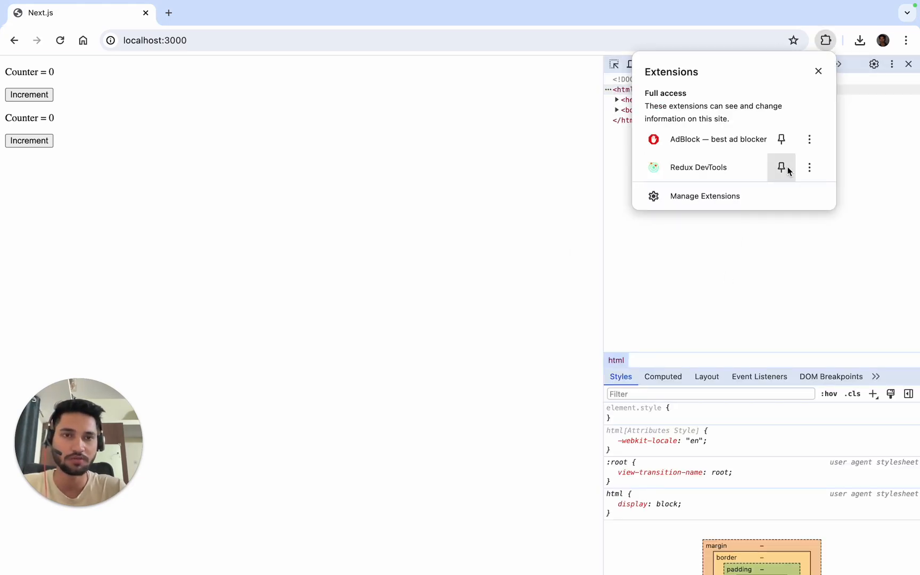
left_click(809, 167)
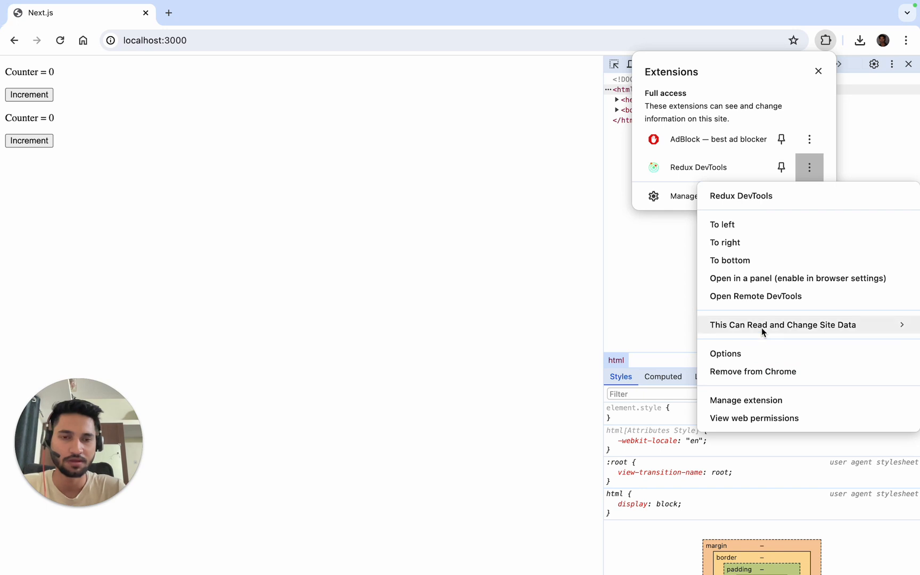
left_click(782, 324)
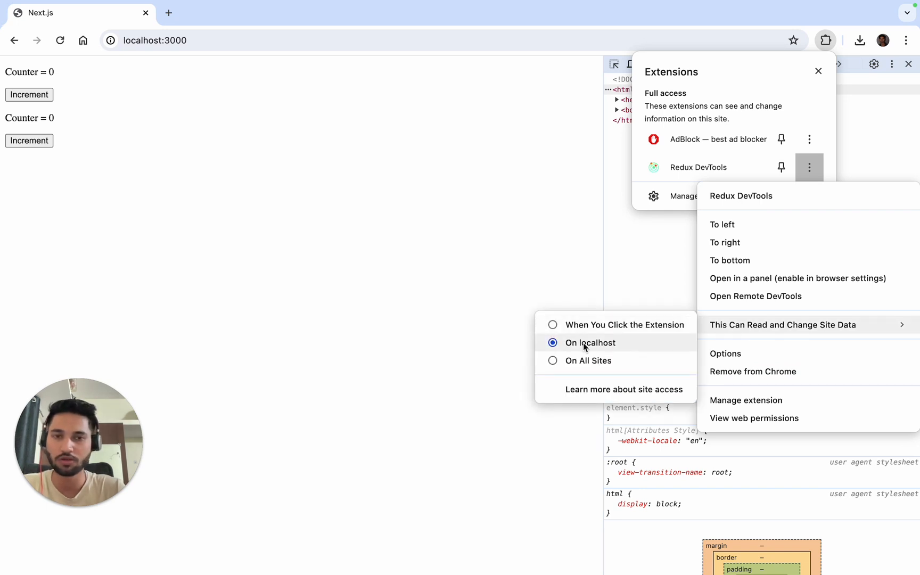
mouse_move(589, 360)
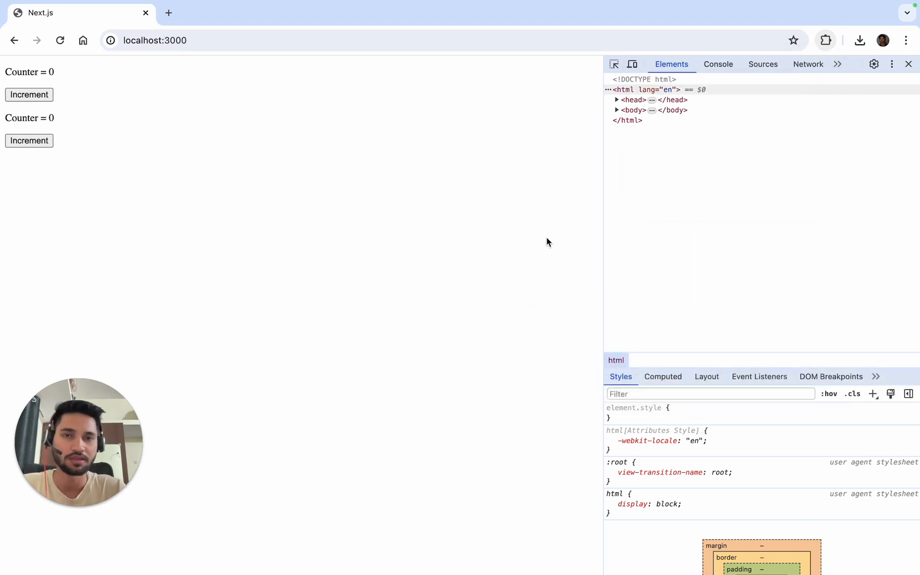
View the Redux panel's State tree showing the router store's initial state, then close DevTools.
left_click(837, 64)
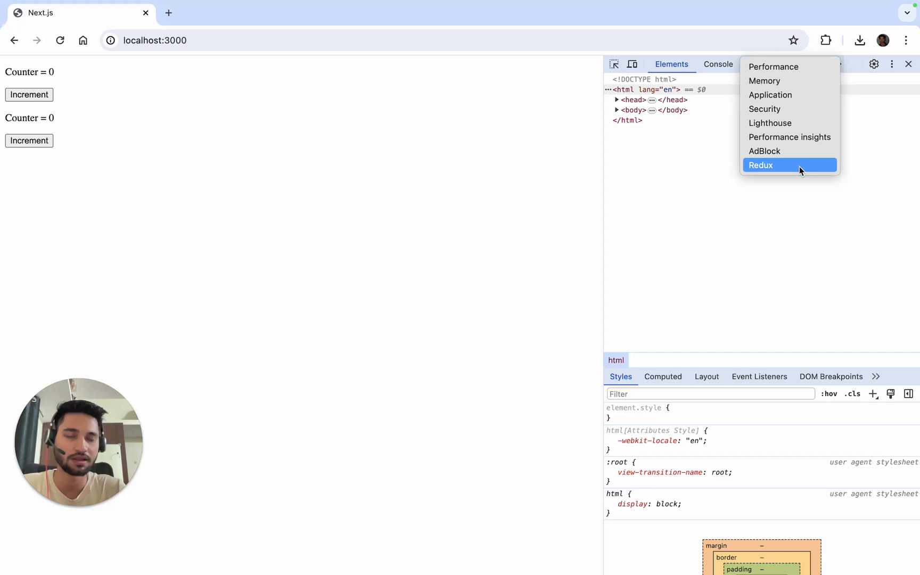
left_click(761, 165)
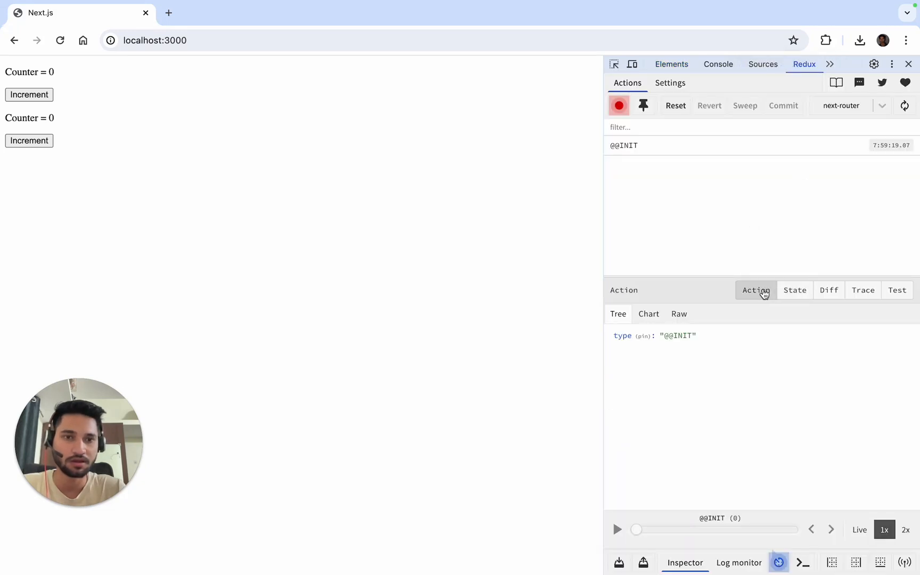
left_click(795, 289)
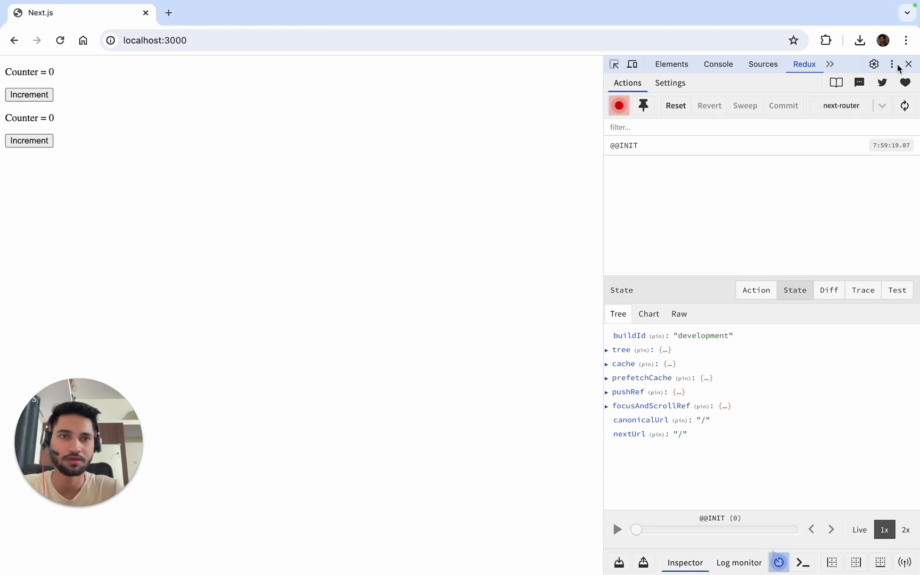
left_click(825, 39)
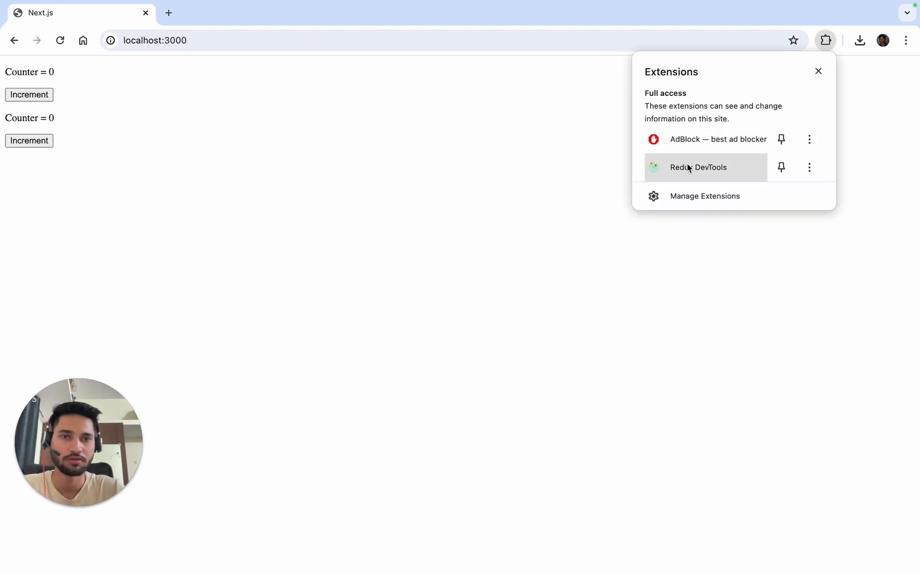
Launch the Redux DevTools popup showing value 0 and name "constant name".
left_click(697, 167)
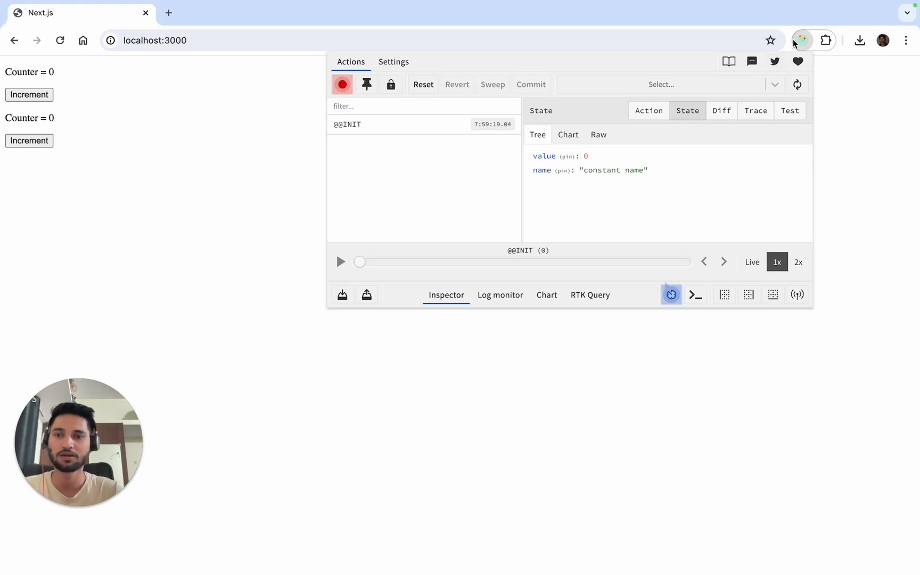
mouse_move(801, 39)
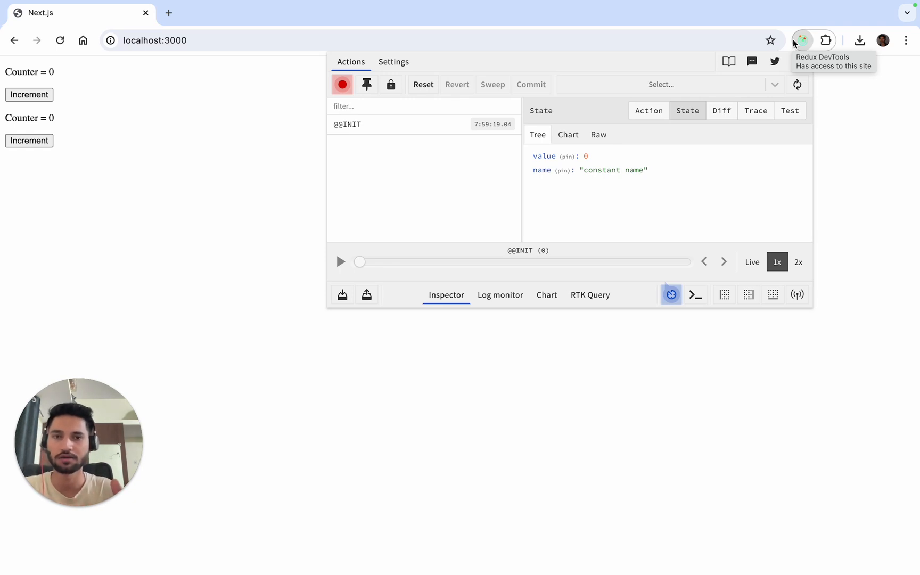
mouse_move(634, 156)
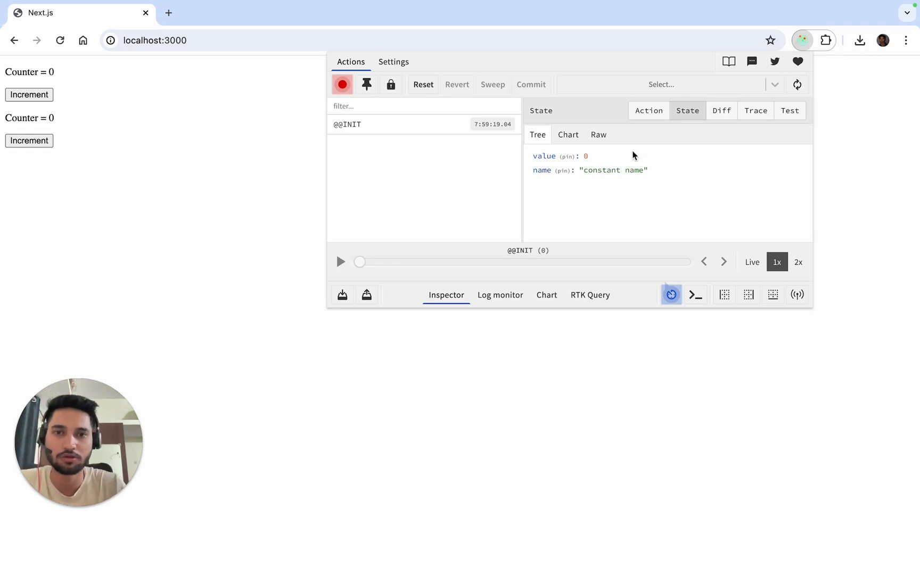
mouse_move(537, 163)
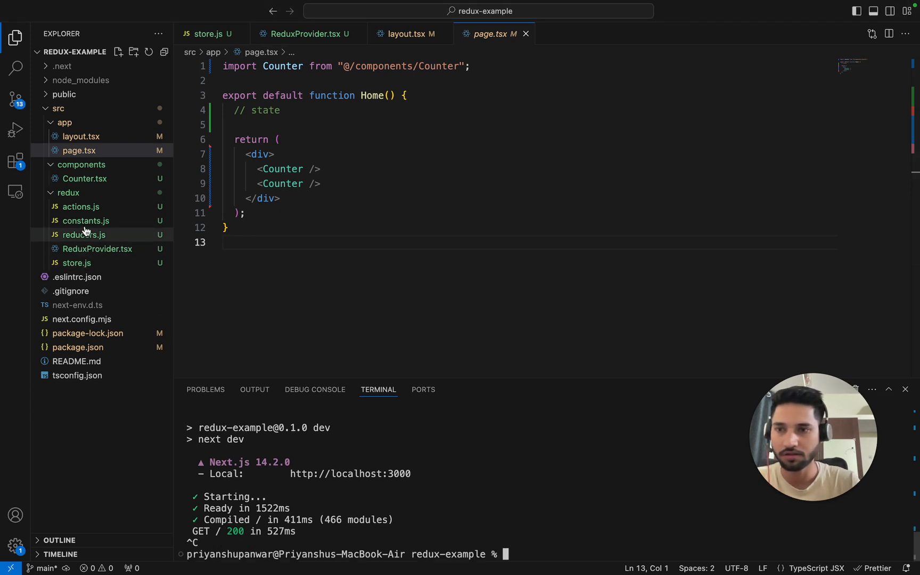
Add profile_url: "random_url" to initialState in reducers.js.
left_click(83, 235)
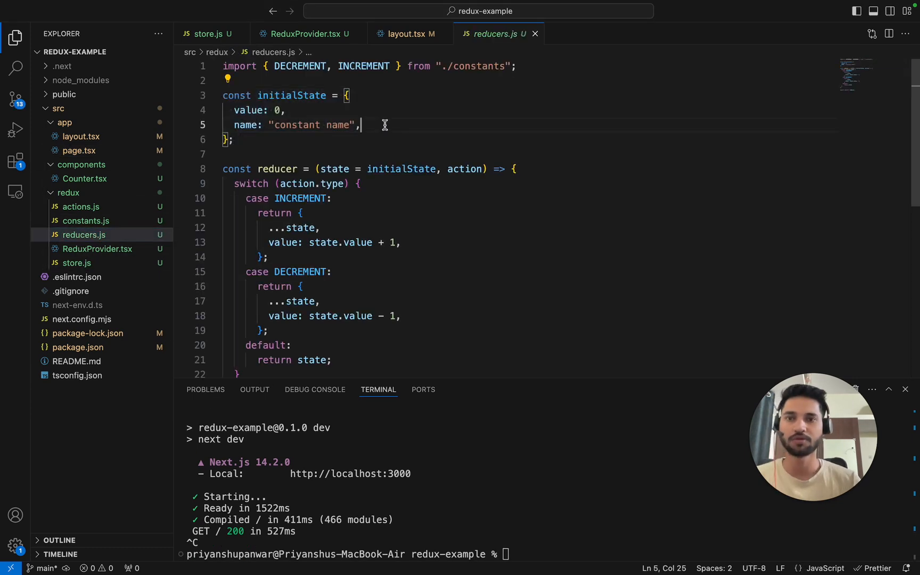
type("profile_url")
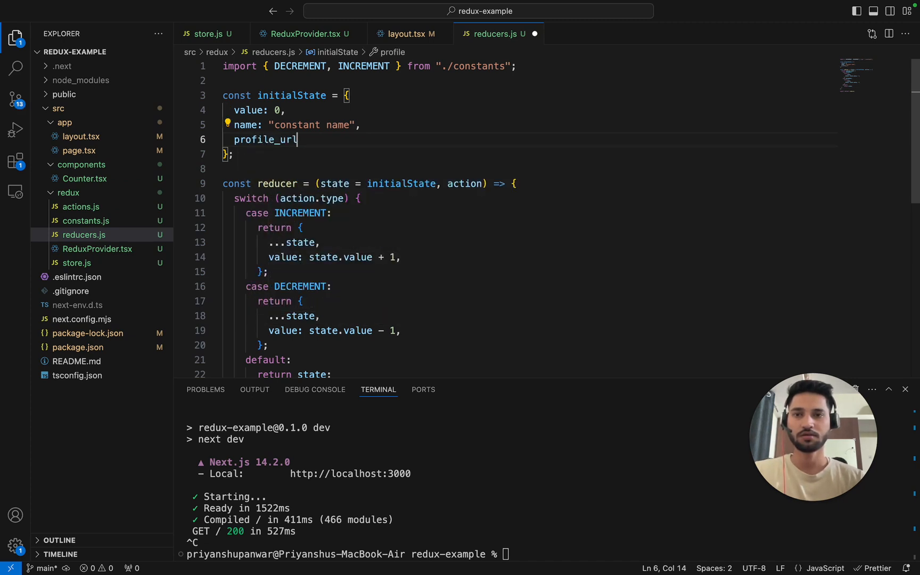
type(": \"random_url")
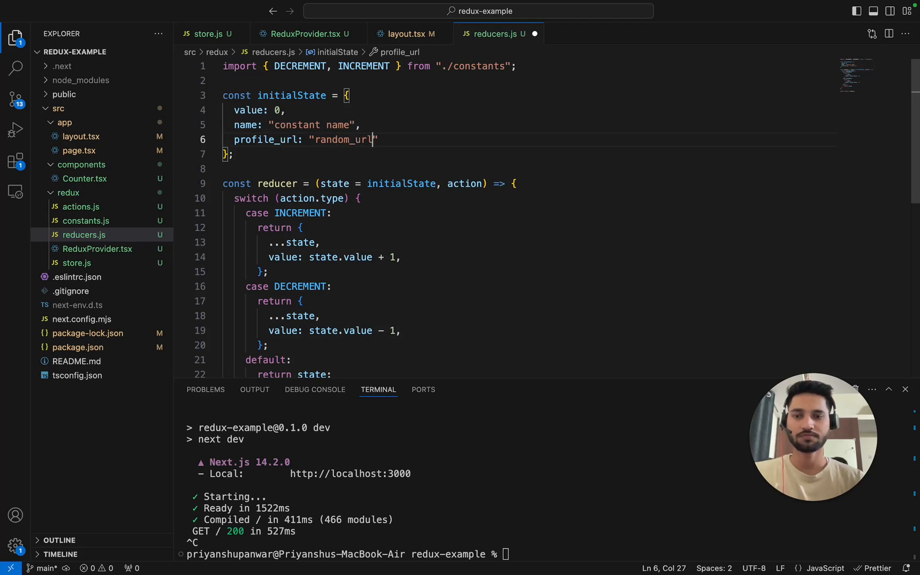
type(",")
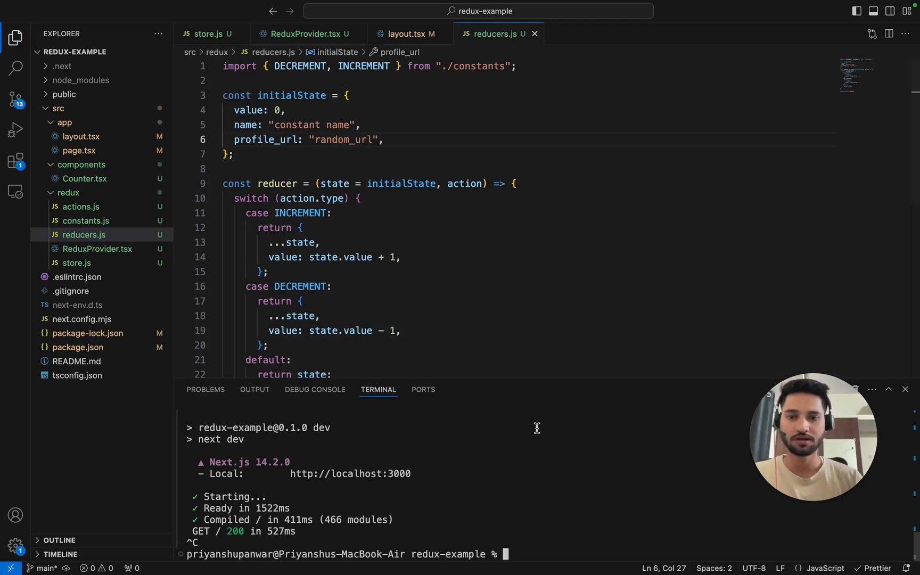
Restart the server with npm run dev and return to the counter page in Chrome.
type("npm run dev")
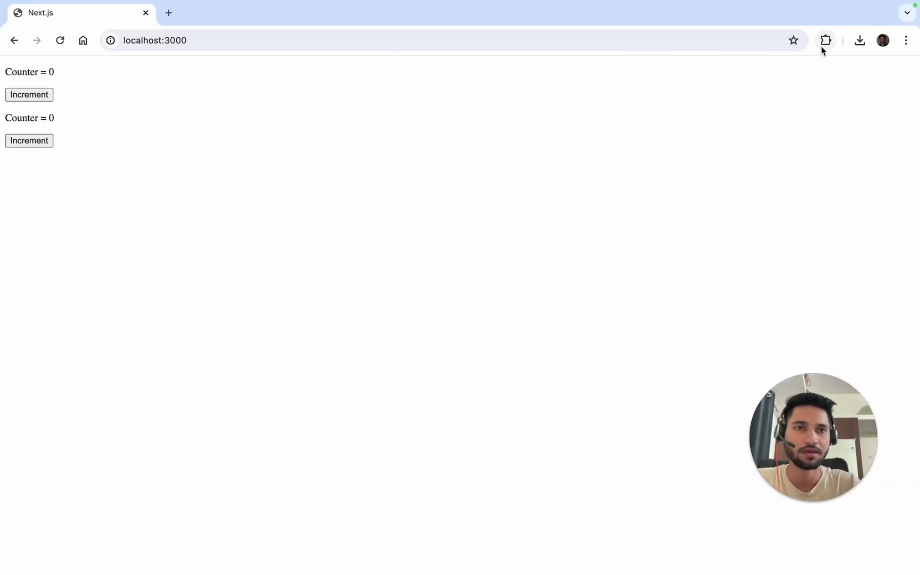
left_click(802, 39)
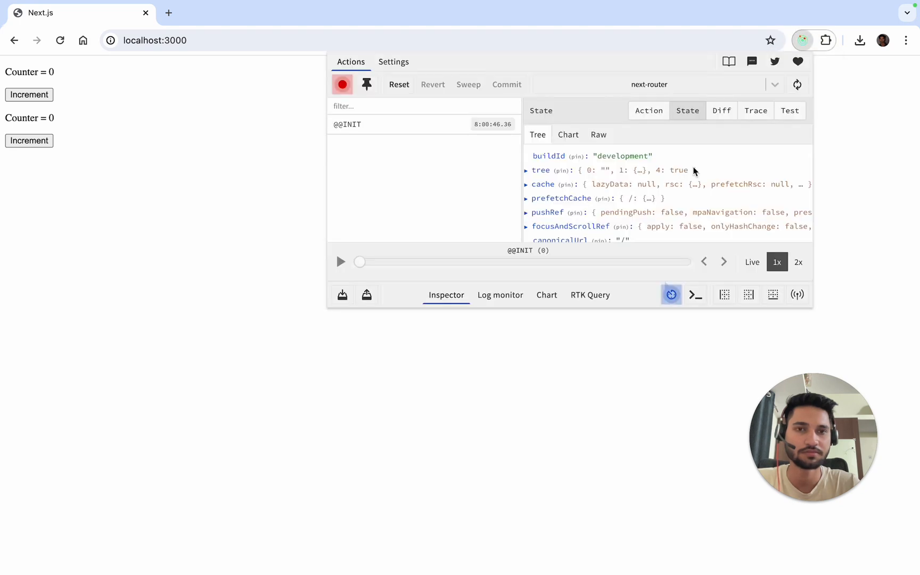
mouse_move(227, 238)
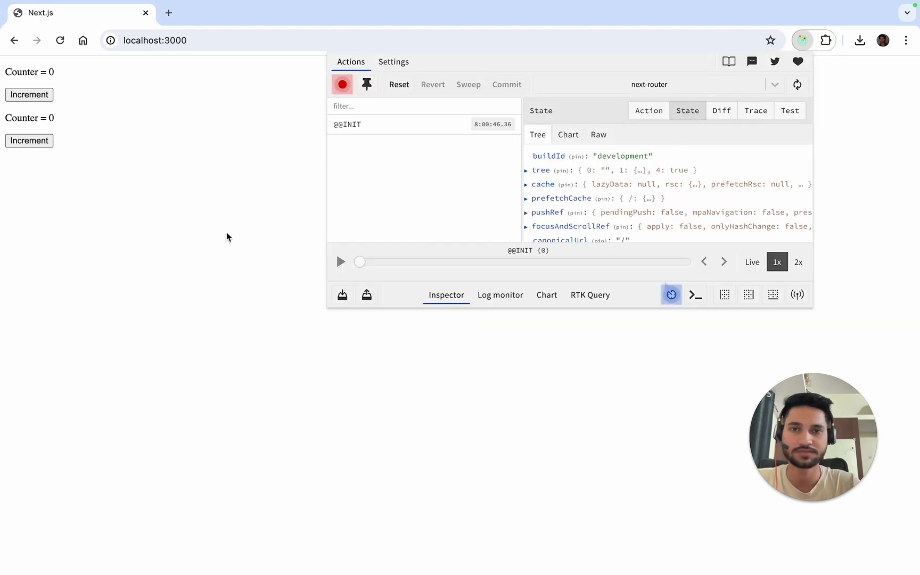
right_click(228, 237)
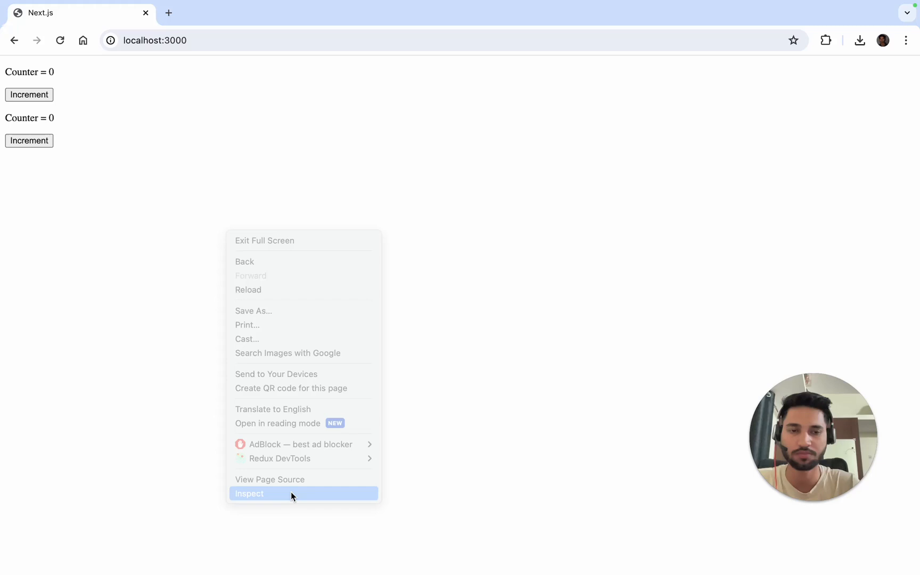
Inspect the page and switch to the Redux panel listing value, name and profile_url.
left_click(249, 493)
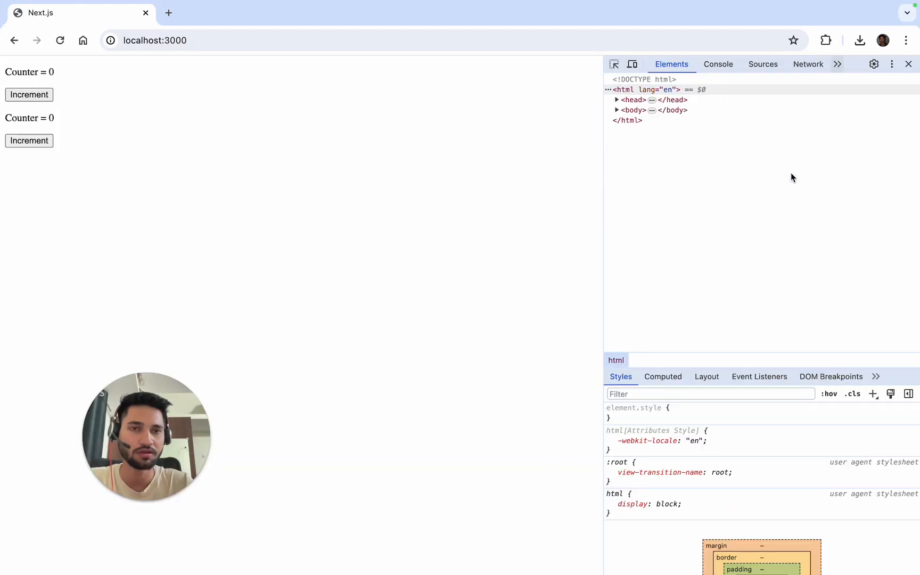
left_click(837, 64)
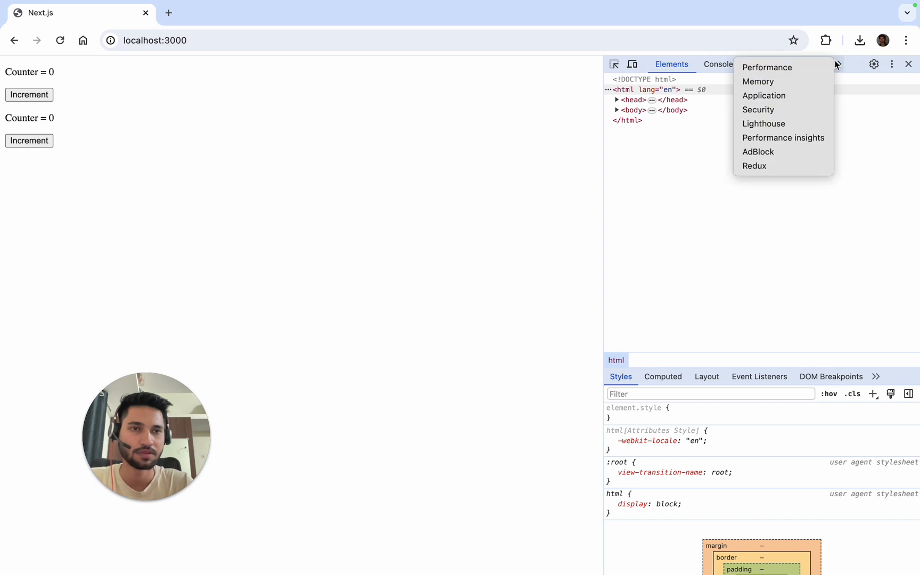
left_click(754, 165)
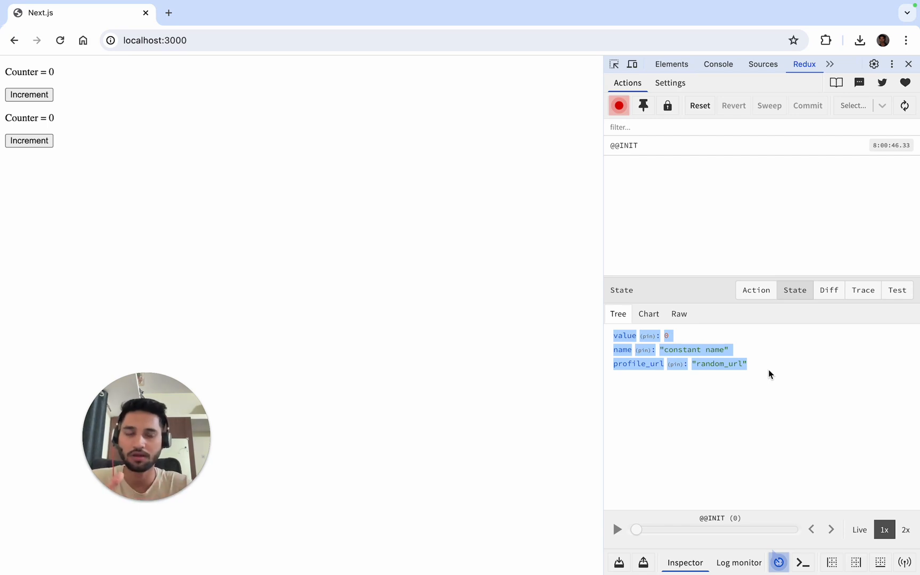
left_click(756, 289)
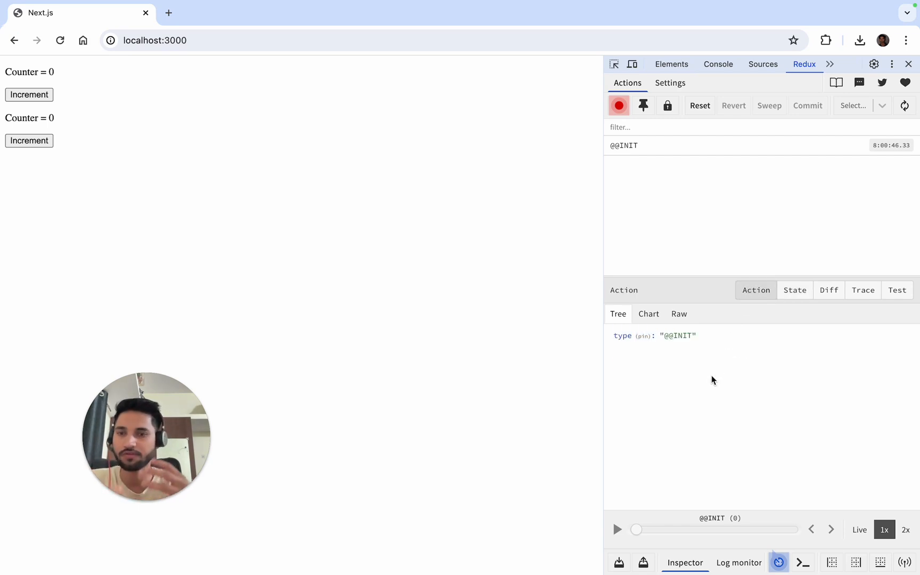
mouse_move(674, 347)
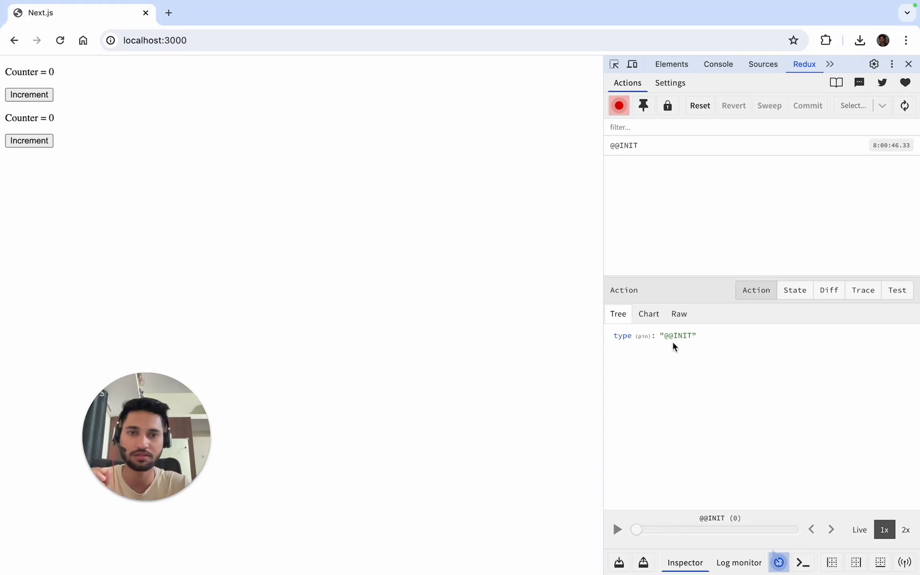
double_click(676, 336)
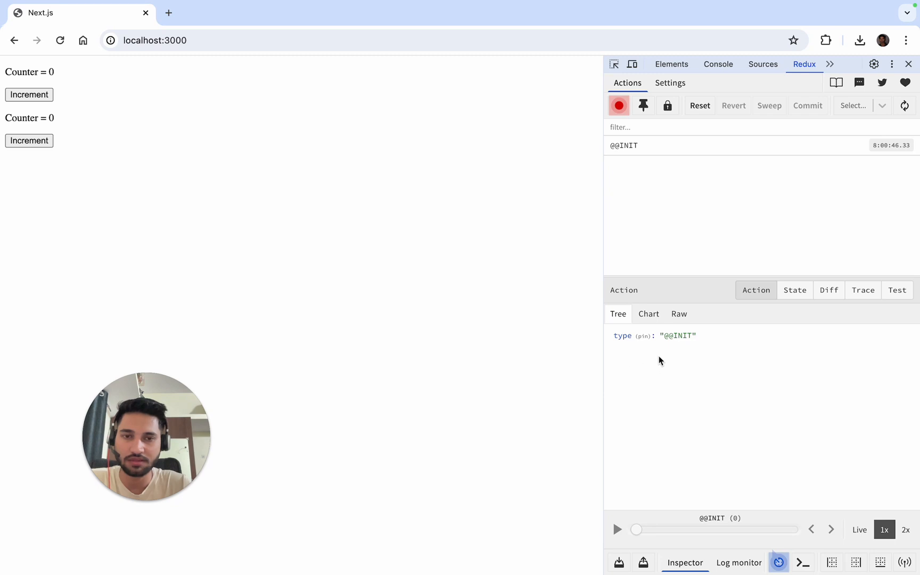
mouse_move(635, 369)
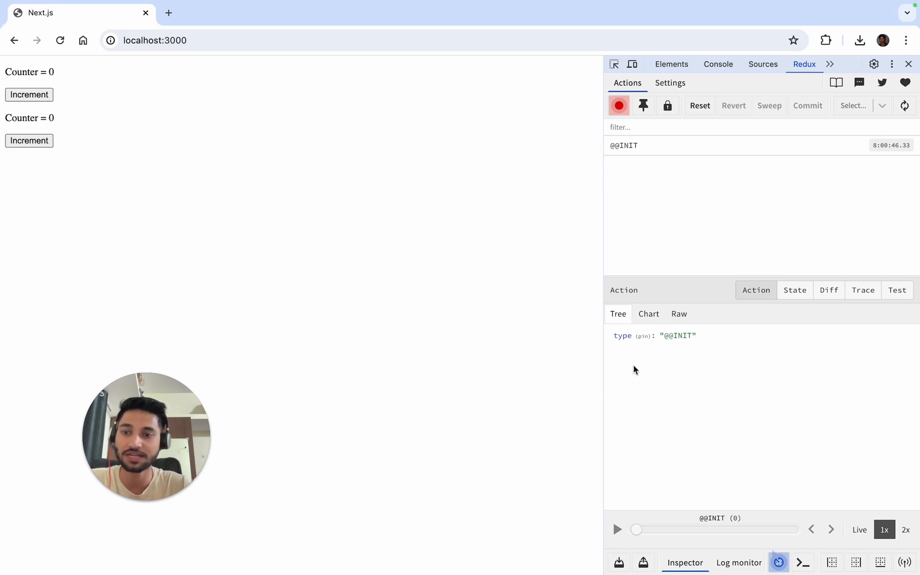
left_click(794, 289)
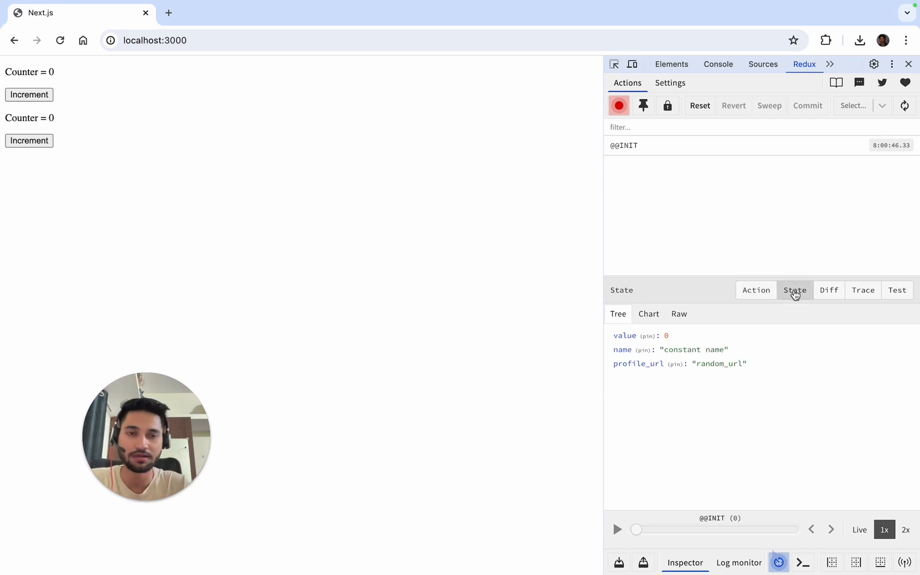
left_click(829, 290)
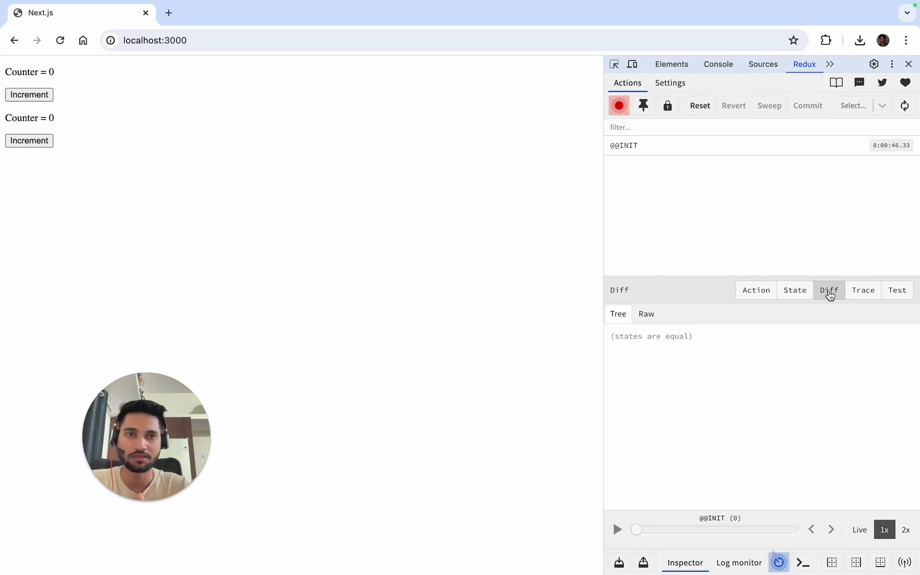
mouse_move(758, 260)
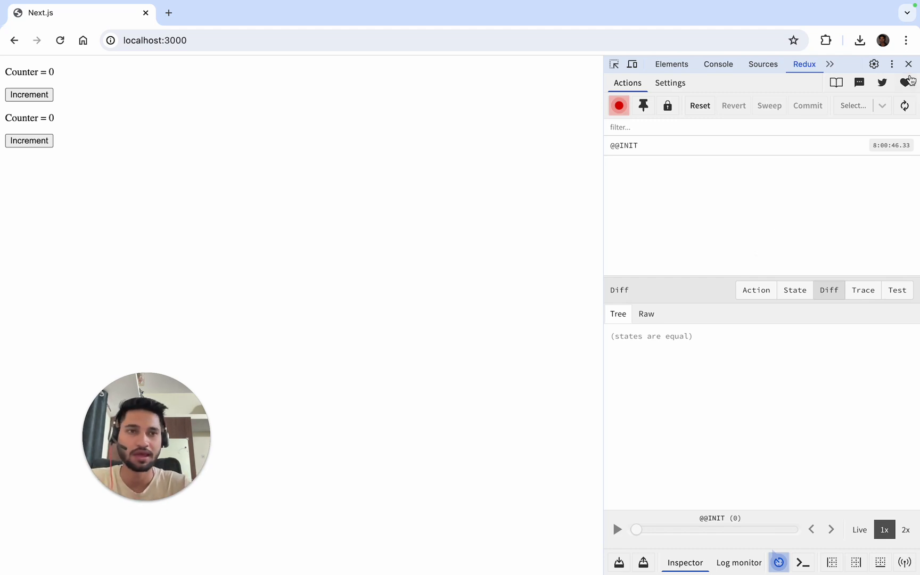
left_click(907, 64)
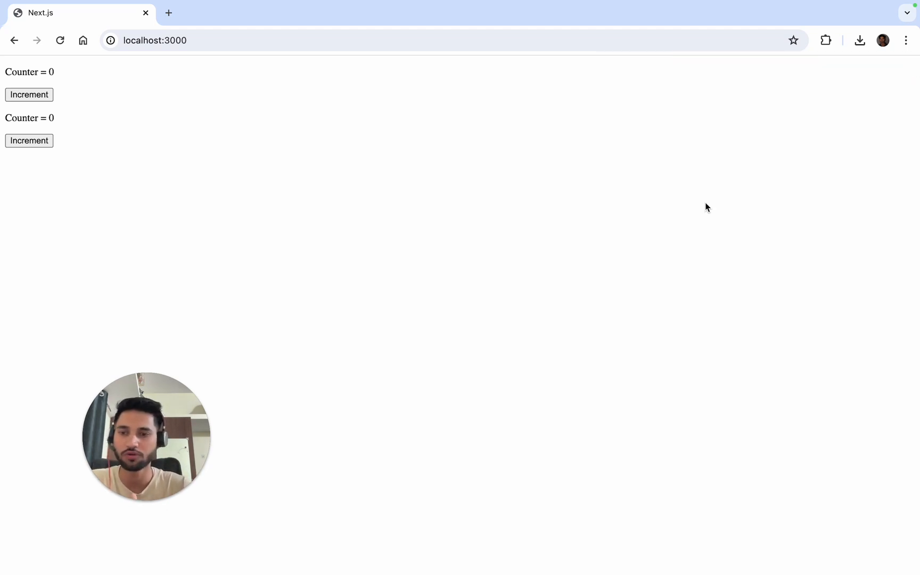
mouse_move(773, 128)
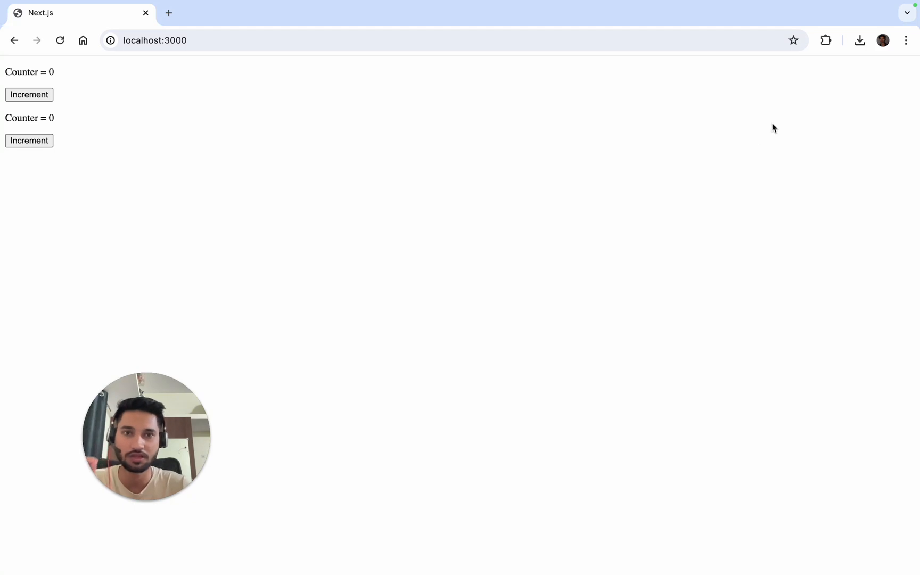
Launch Redux DevTools from Extensions and show the State tab with value 0, name and profile_url.
left_click(826, 40)
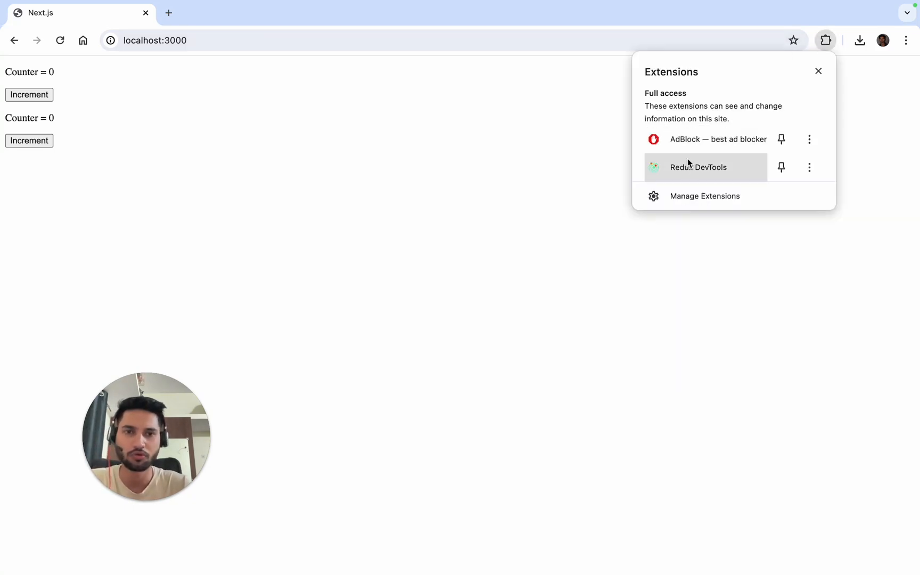
left_click(697, 167)
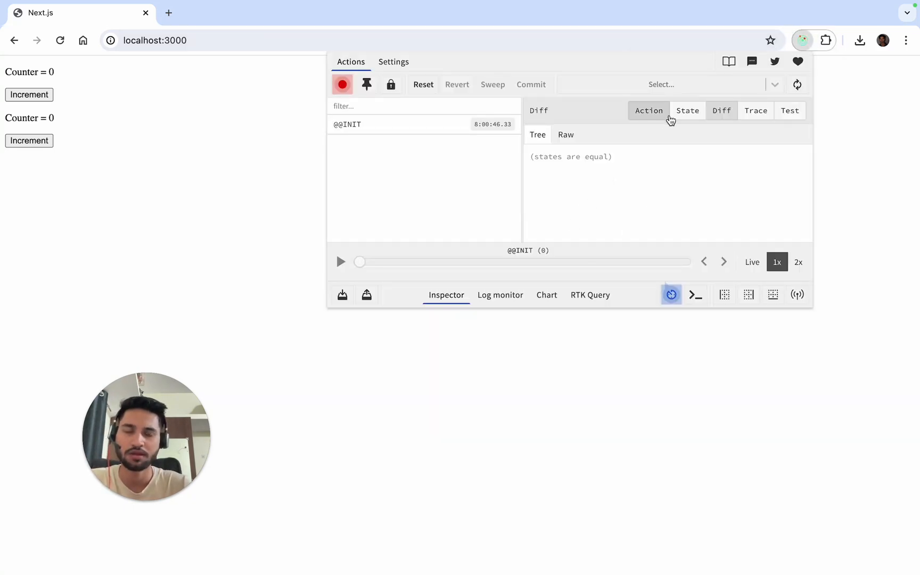
left_click(687, 111)
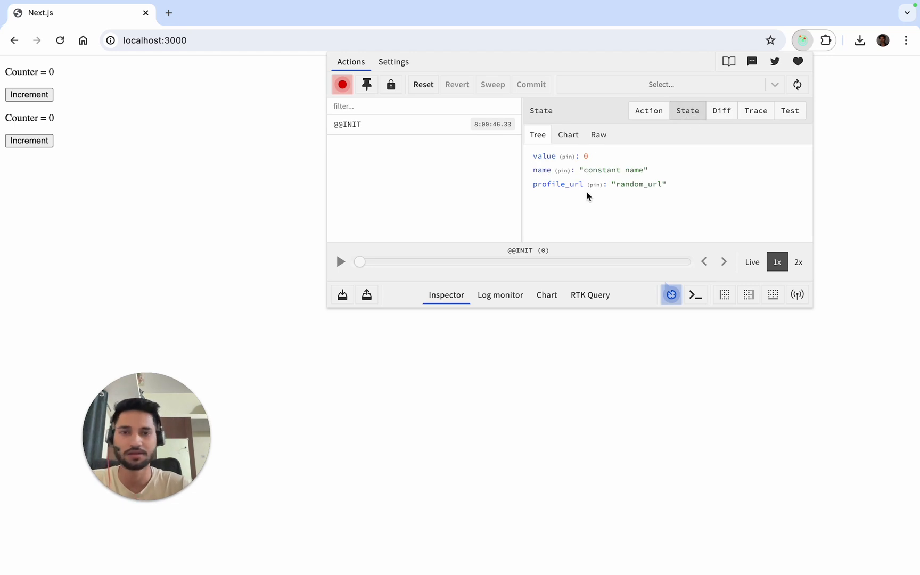